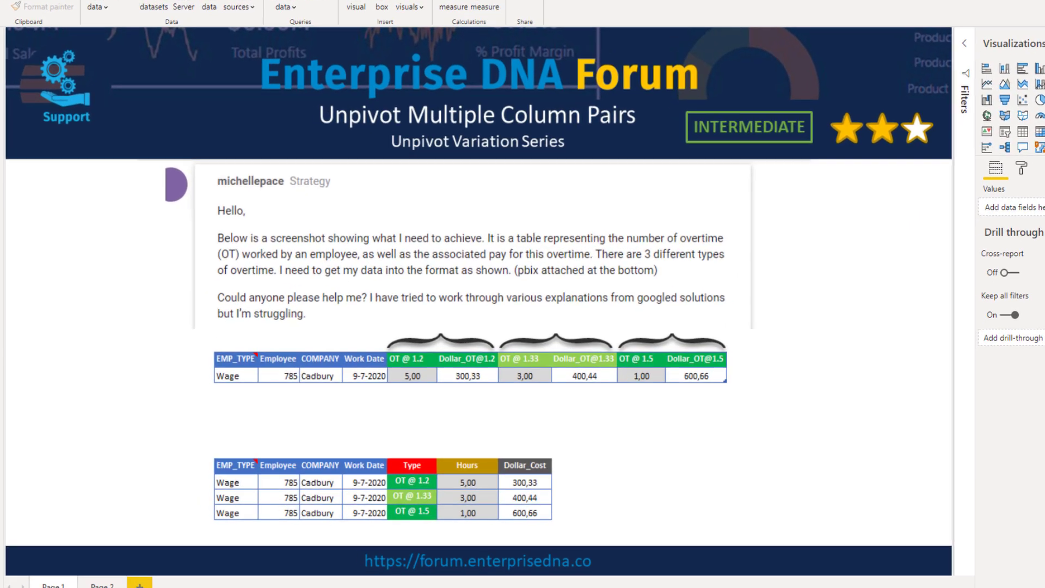
# - Add a new custom column from the whole-table actions menu
pyautogui.scroll(-3)
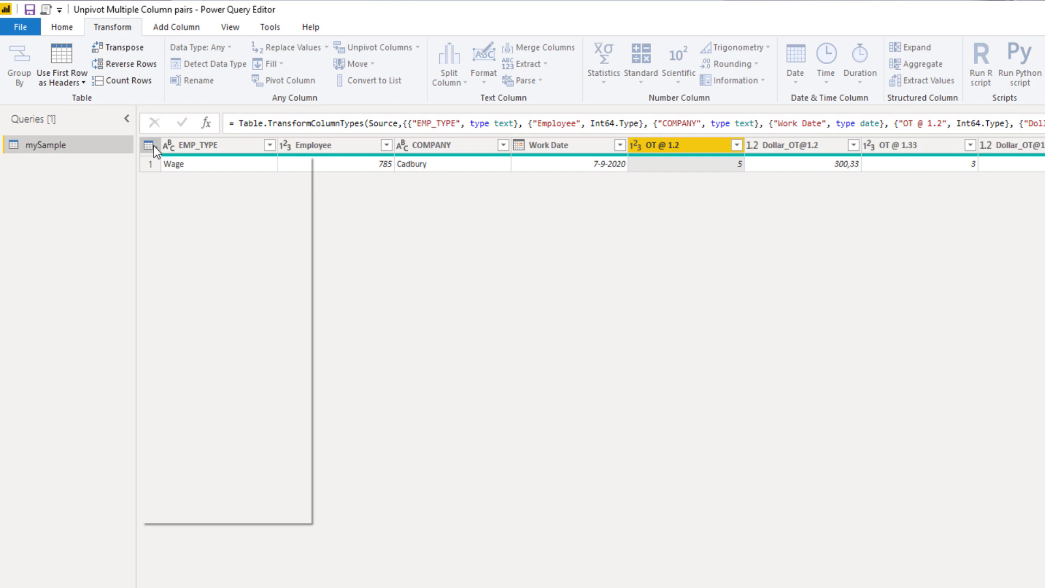
pyautogui.click(148, 145)
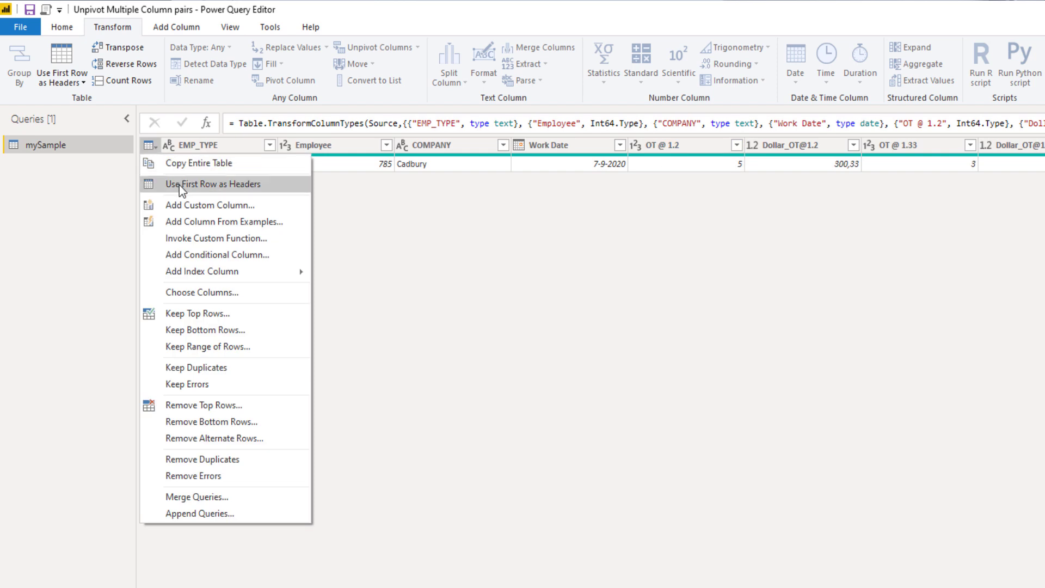
pyautogui.click(210, 183)
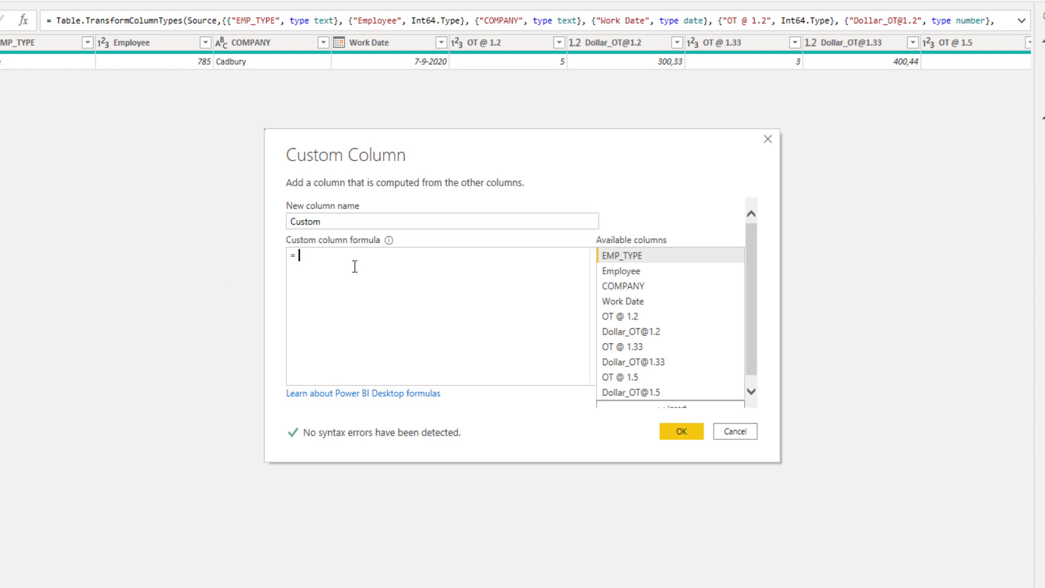
# - Begin List.Zip with {"OT @ 1.2", "OT @ 1.33", "OT @ 1.5"} and the overtime hours columns
pyautogui.write('List.Zip(')
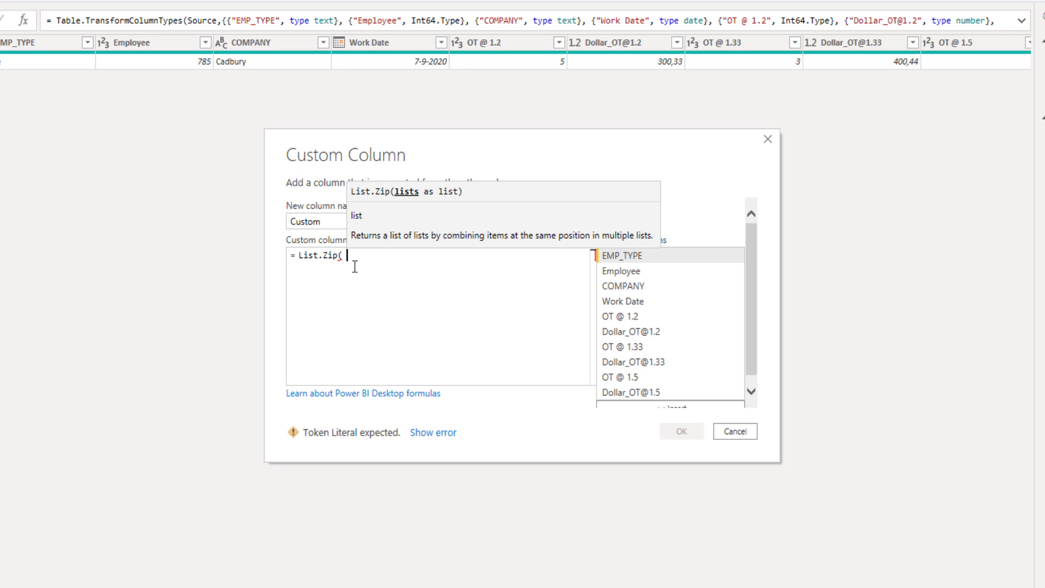
pyautogui.write('{')
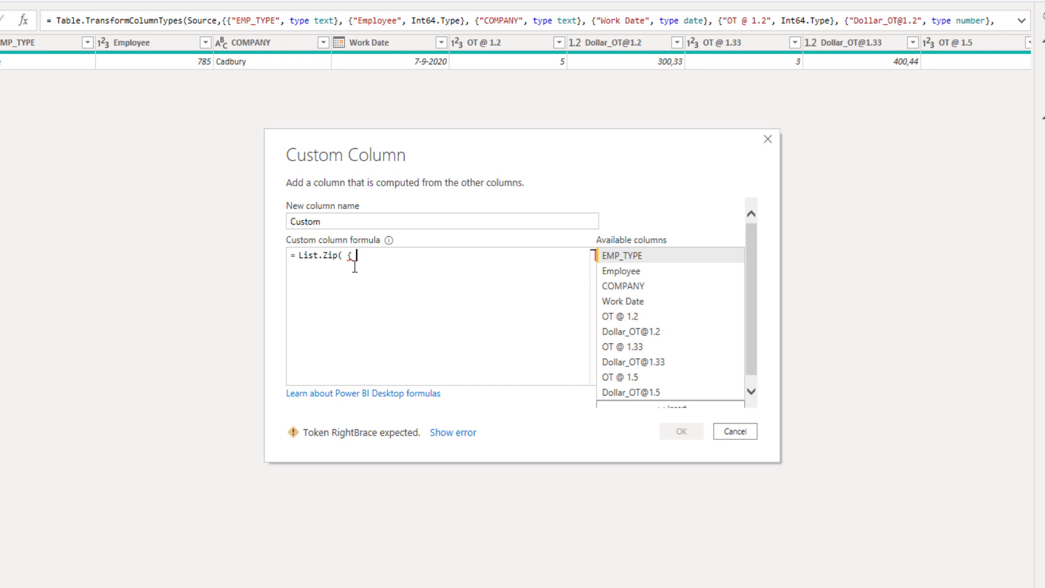
pyautogui.write('{"OT @ 1.2", "OT @ 1.33", "OT @ 1.5"}')
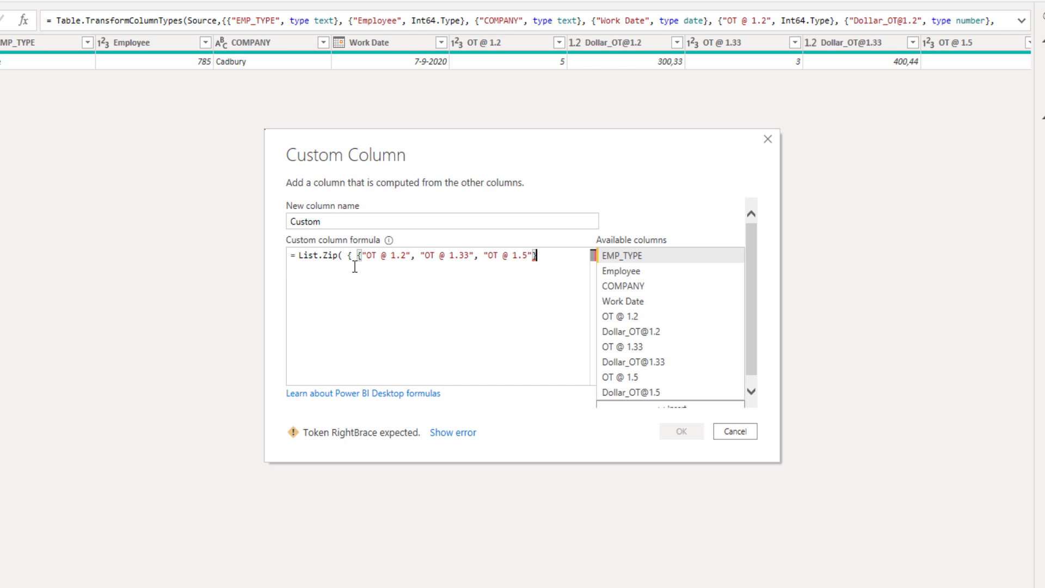
pyautogui.write(', {')
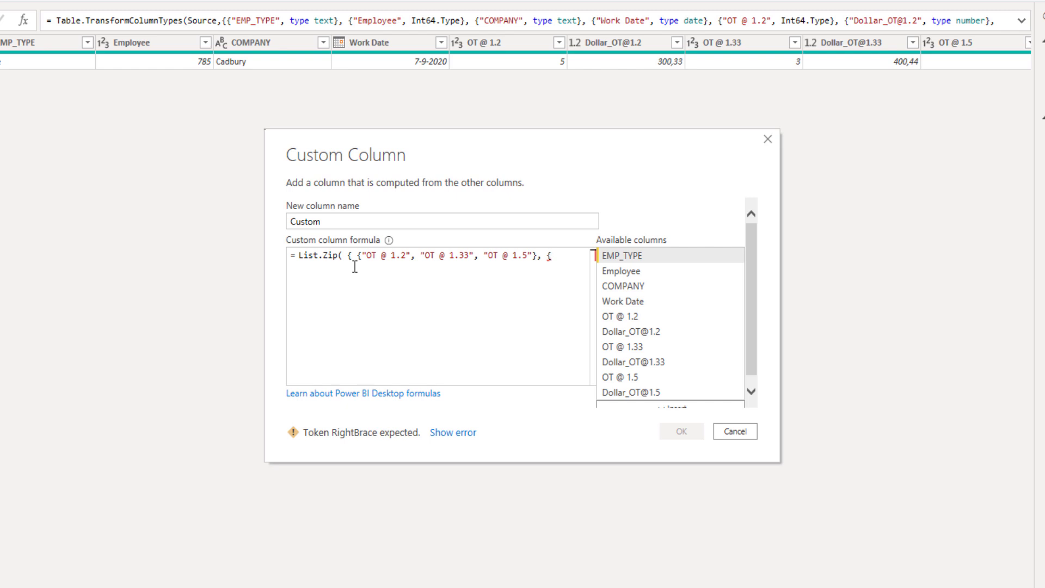
pyautogui.moveTo(562, 343)
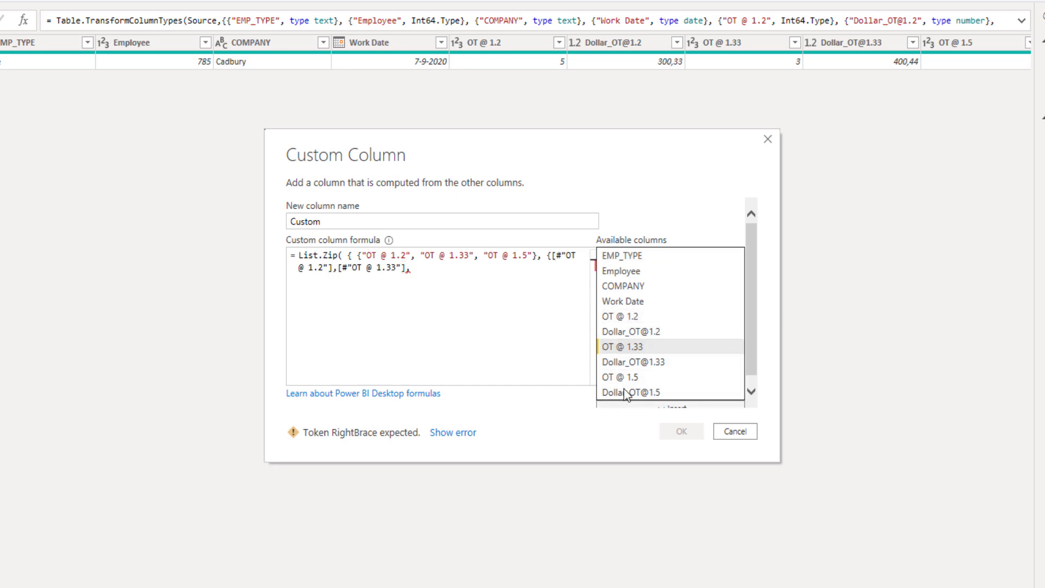
pyautogui.doubleClick(619, 376)
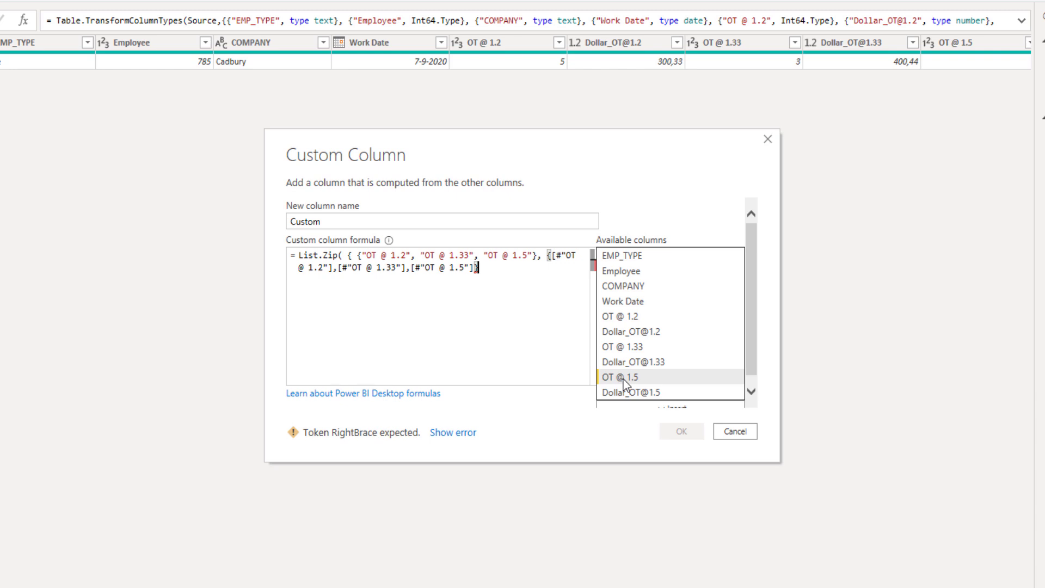
# - Zip in the three Dollar_OT columns and close the List.Zip formula with braces and parenthesis
pyautogui.write(',')
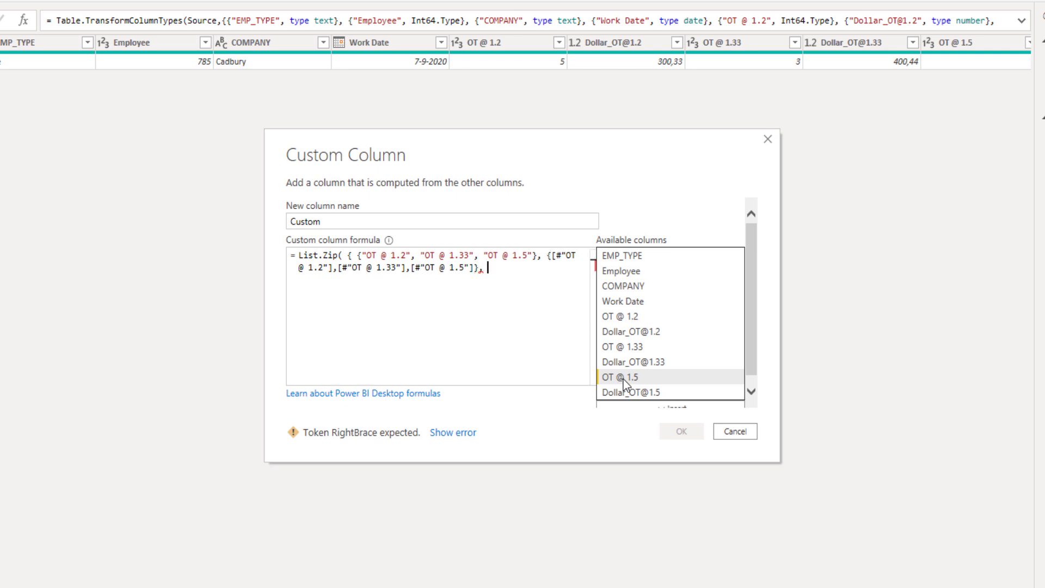
pyautogui.write('{')
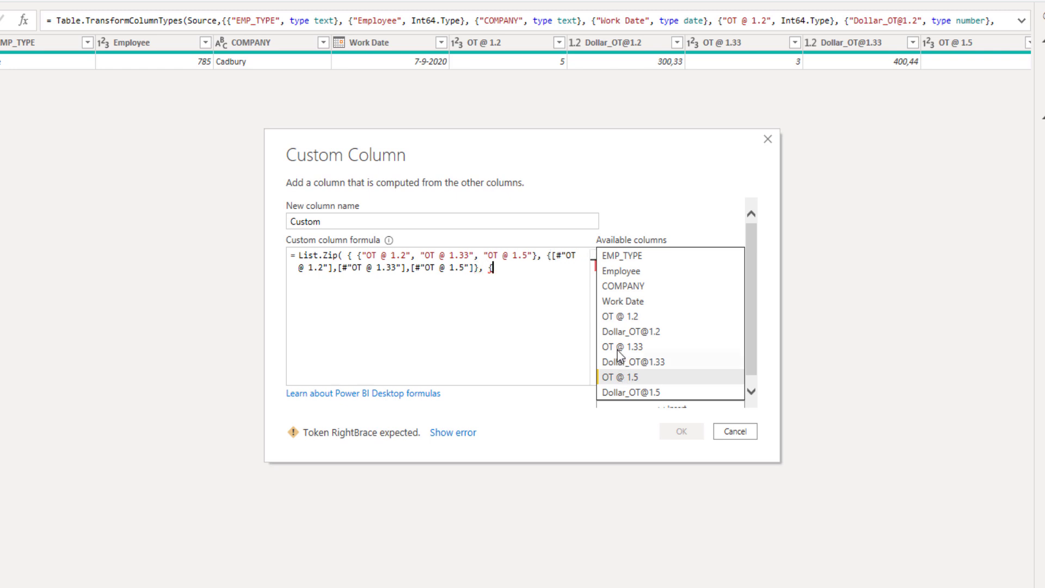
pyautogui.moveTo(622, 332)
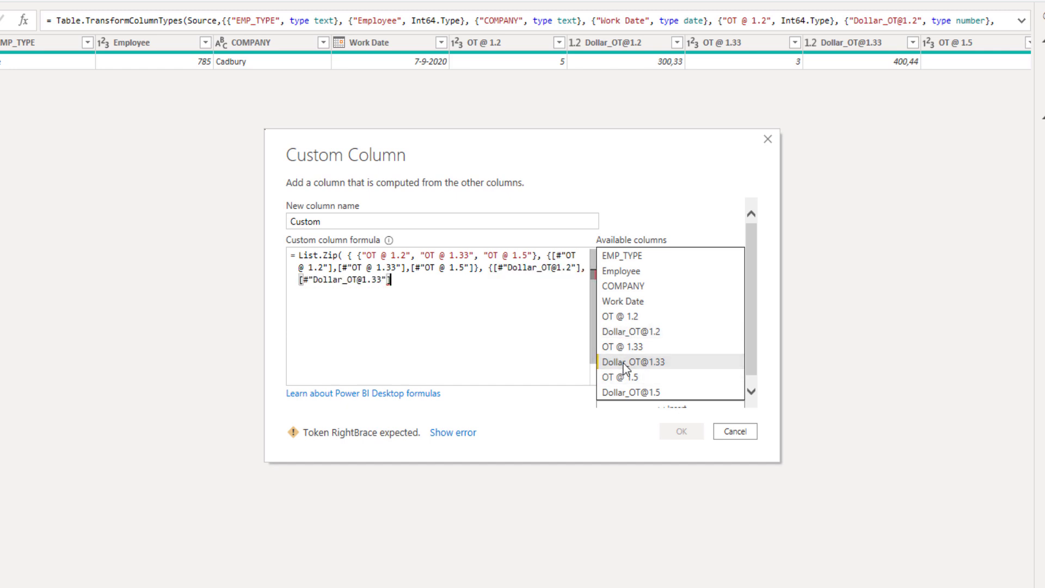
pyautogui.doubleClick(632, 391)
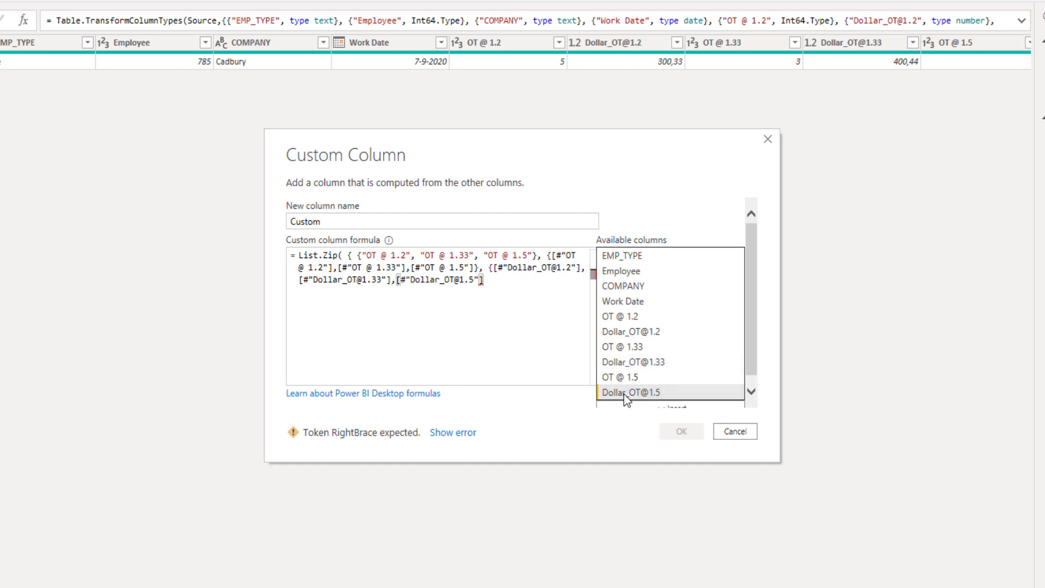
pyautogui.write('}')
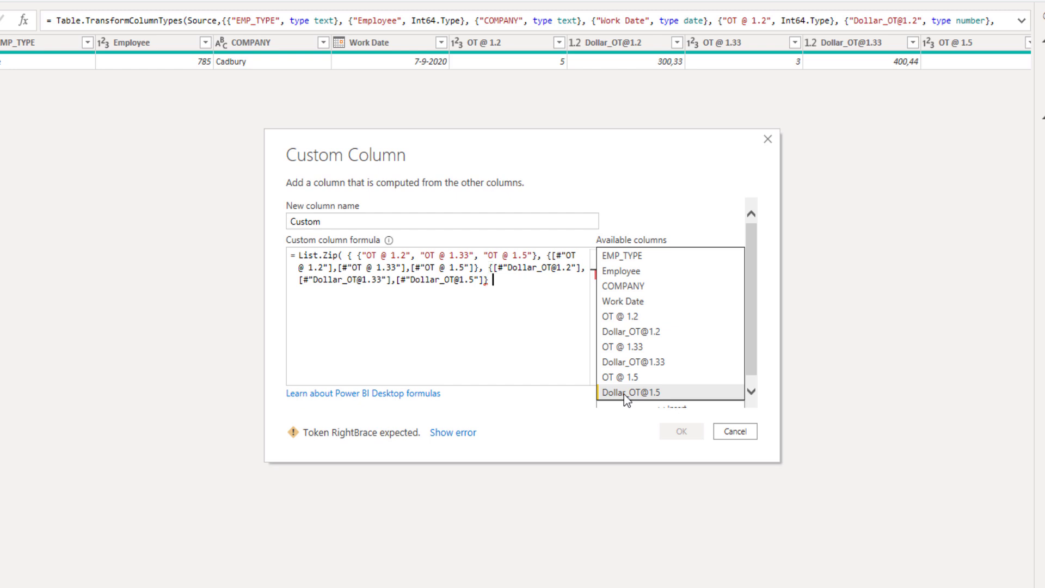
pyautogui.write('}')
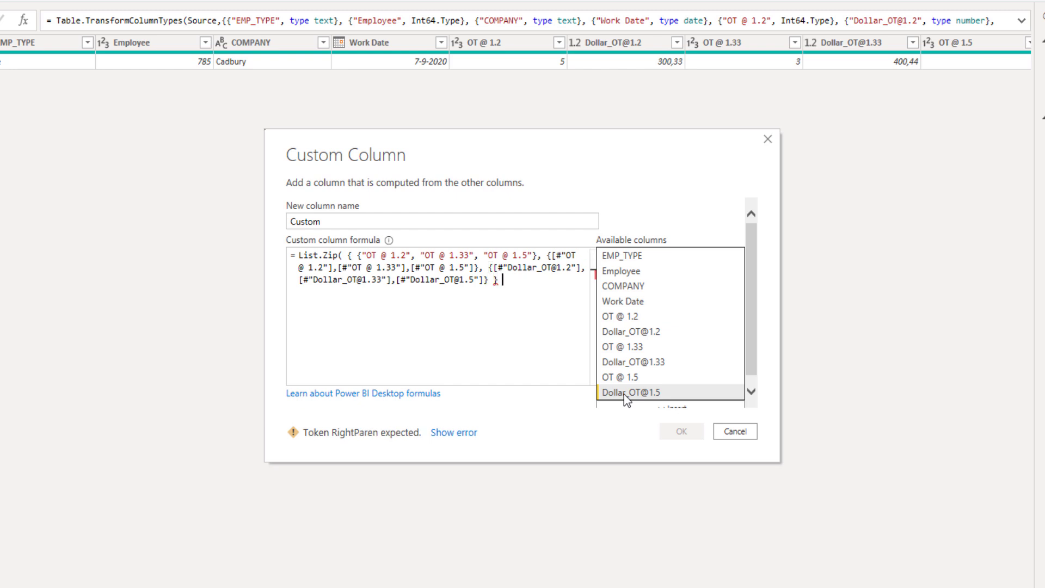
pyautogui.write(')')
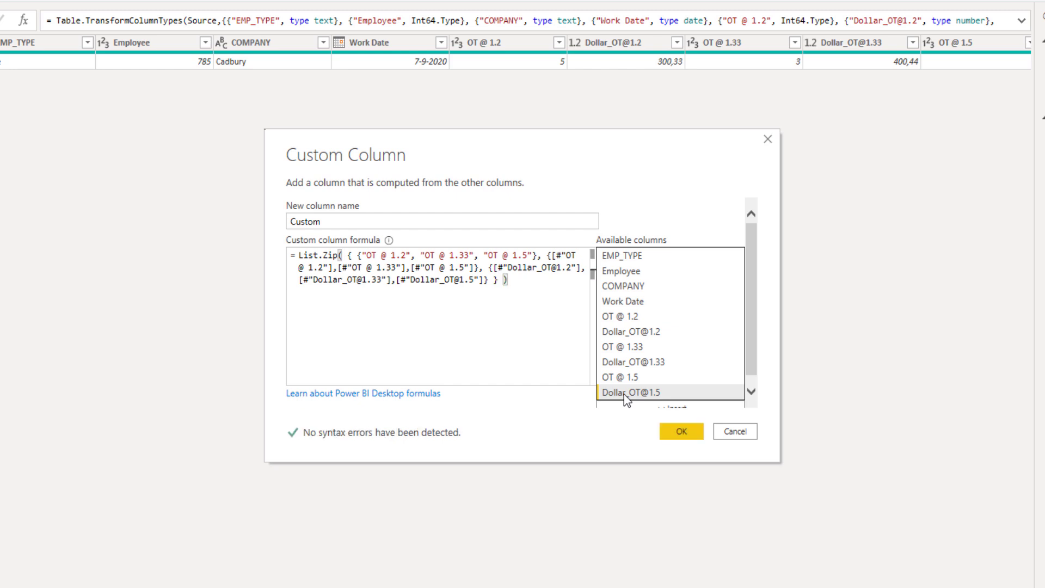
pyautogui.moveTo(680, 431)
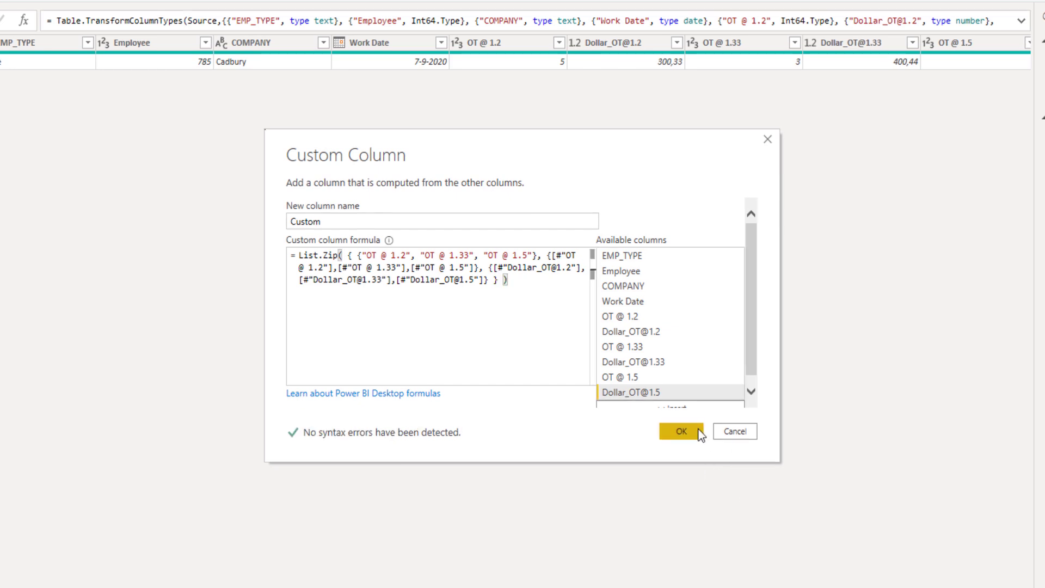
pyautogui.click(680, 431)
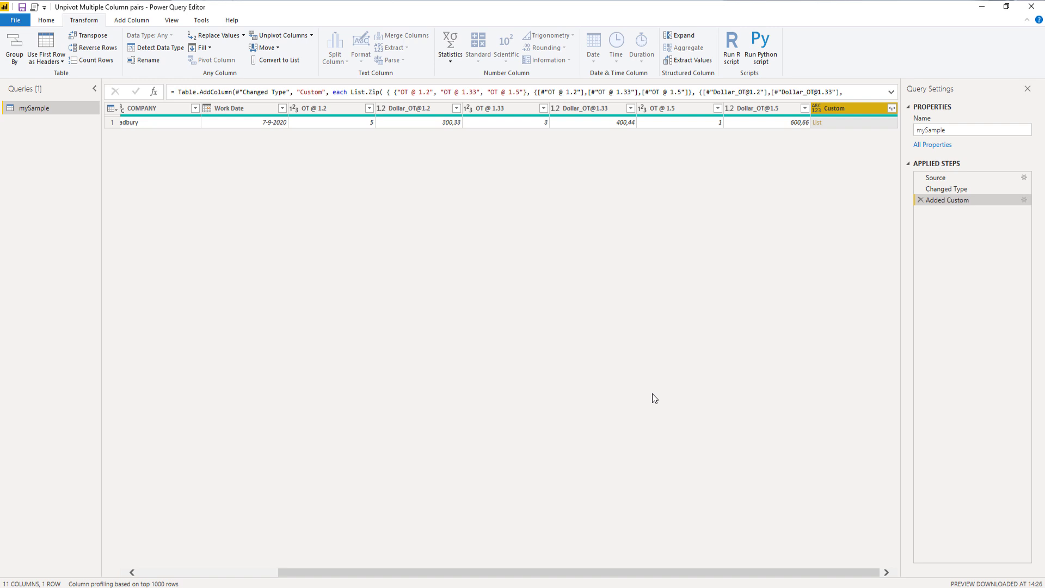
pyautogui.click(313, 108)
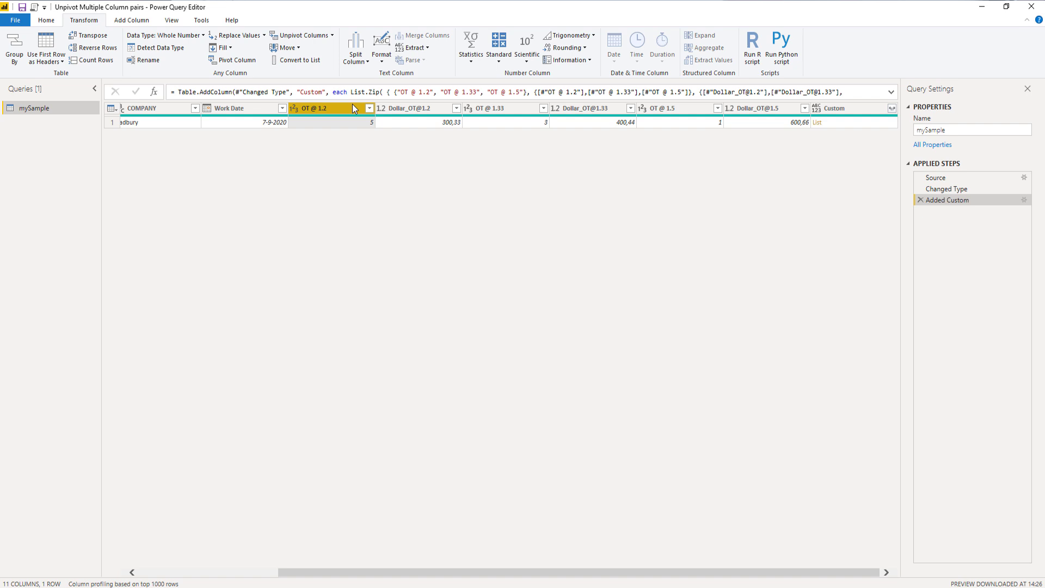
pyautogui.click(759, 108)
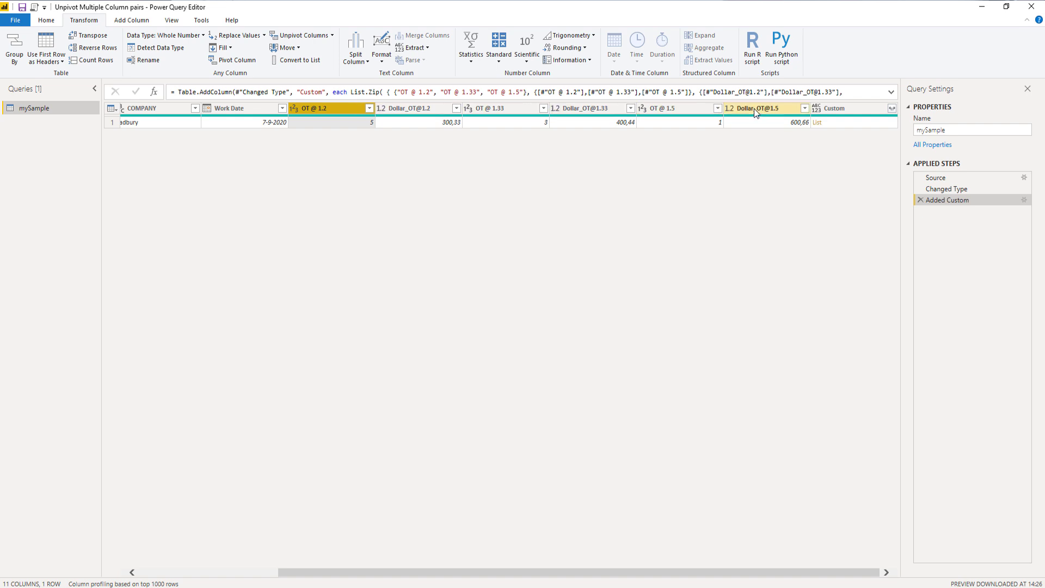
pyautogui.rightClick(756, 108)
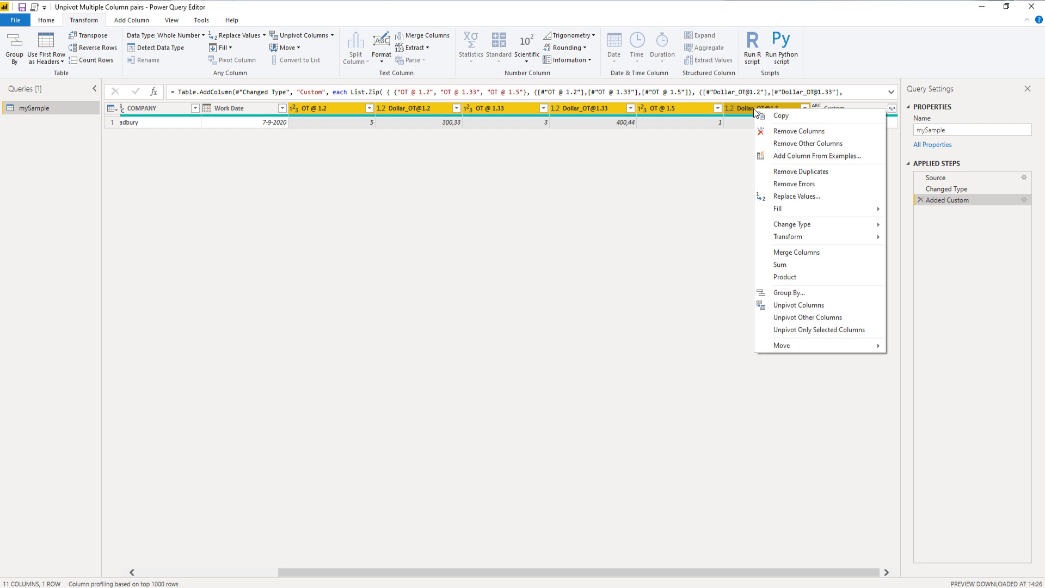
pyautogui.click(797, 131)
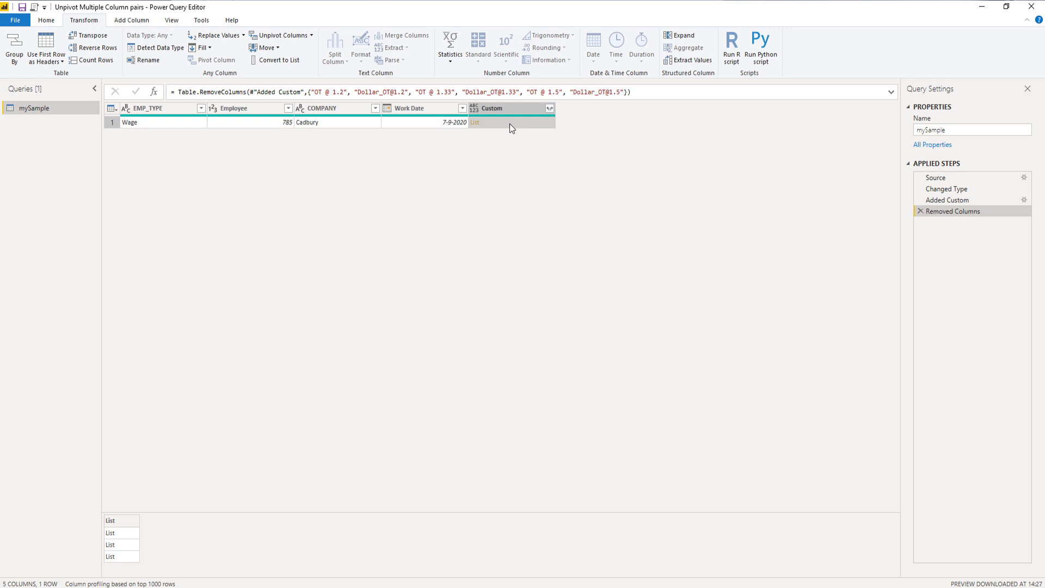
# - Expand the Custom lists to new rows, one per overtime type
pyautogui.click(548, 108)
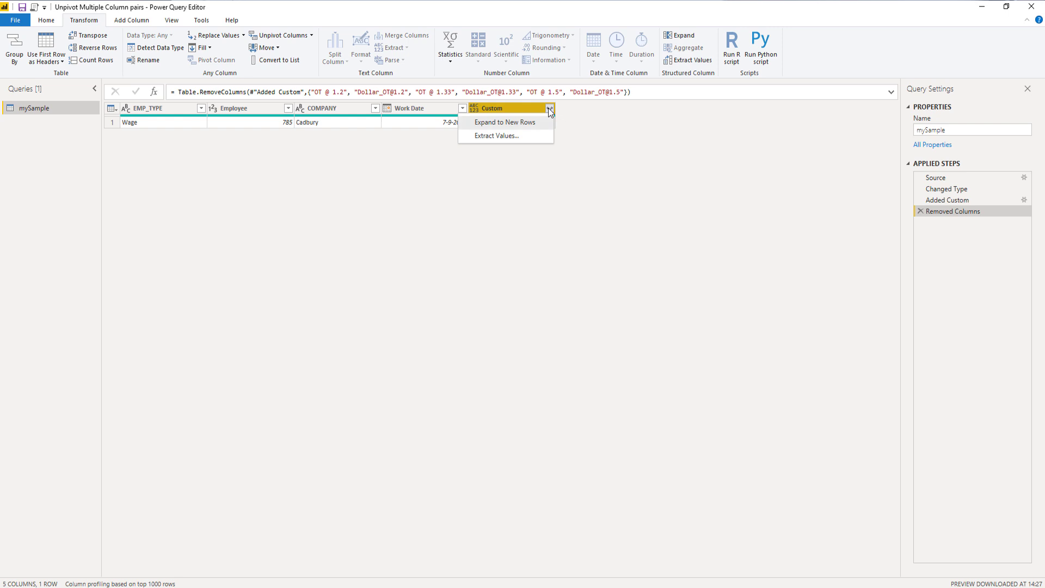
pyautogui.click(504, 122)
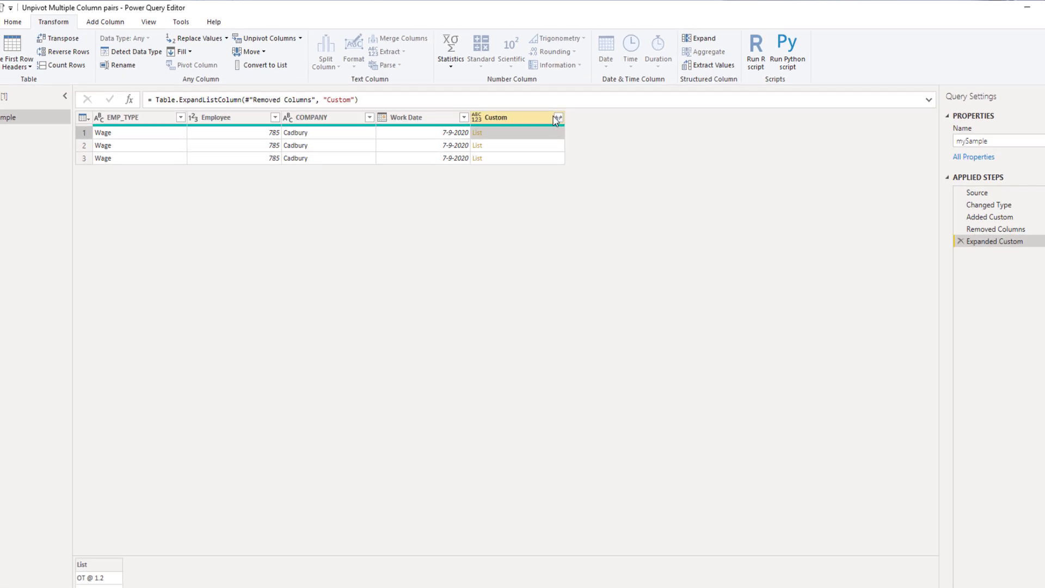
# - Extract each list's values as text joined with a Tab delimiter
pyautogui.click(559, 116)
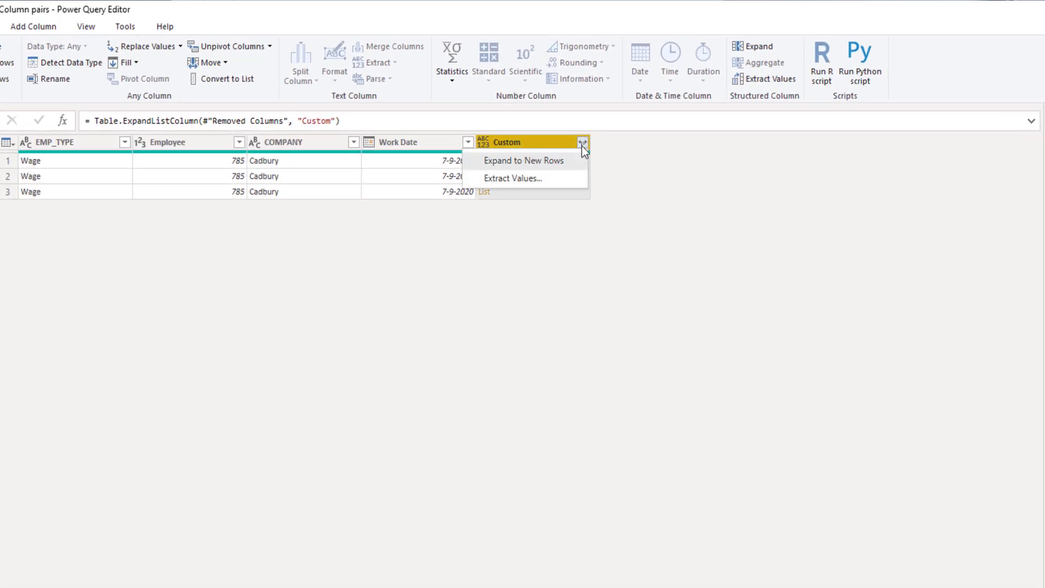
pyautogui.click(513, 178)
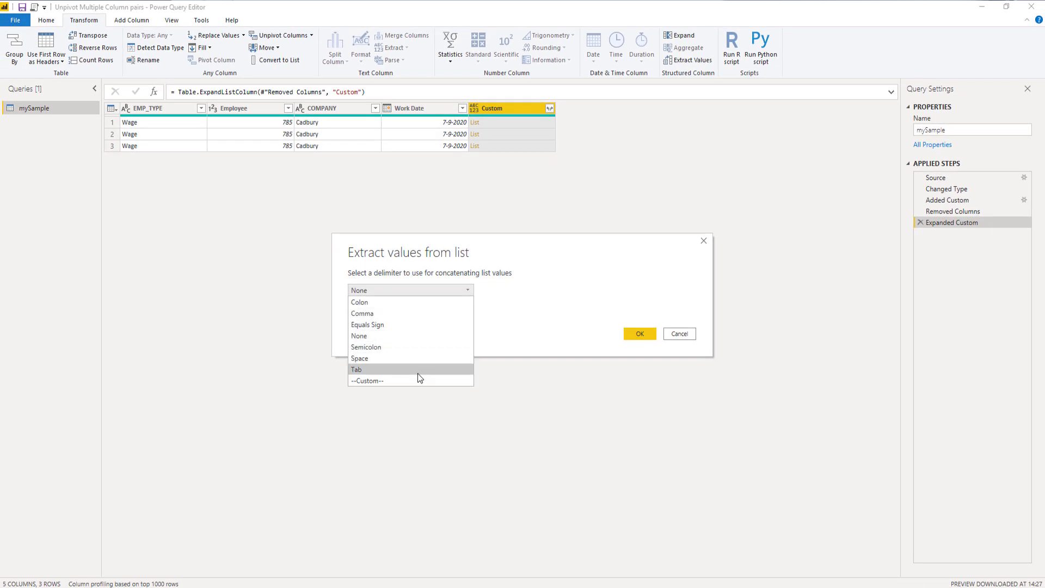
pyautogui.click(357, 369)
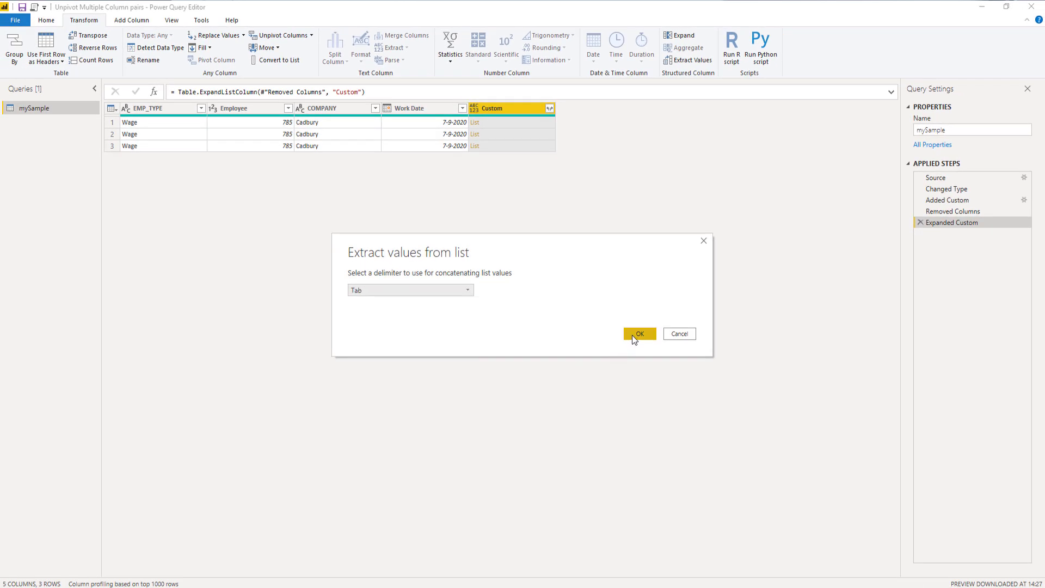
pyautogui.click(638, 333)
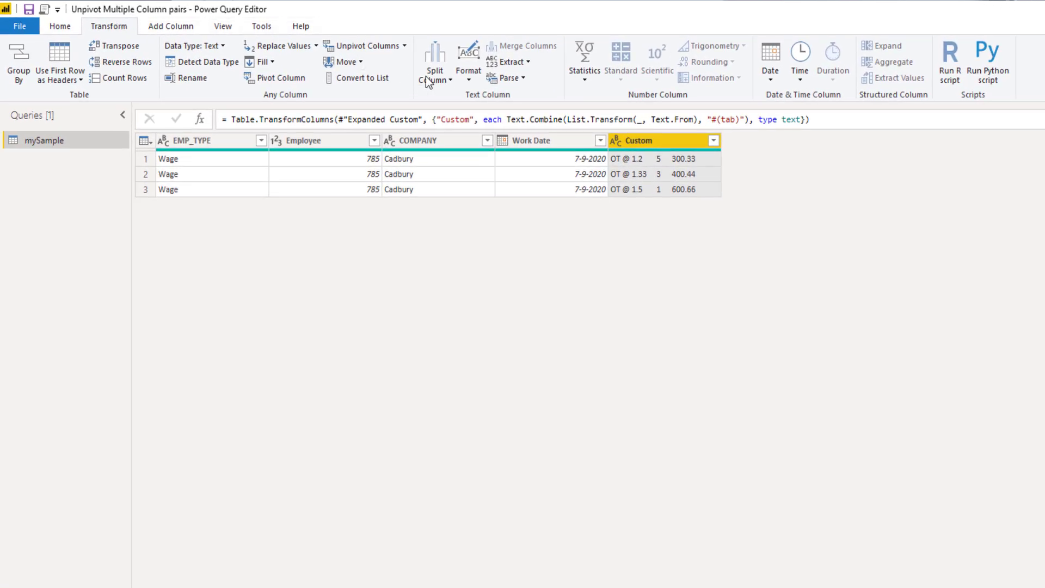
# - Split the Custom column by Tab delimiter at each occurrence into three columns
pyautogui.click(434, 60)
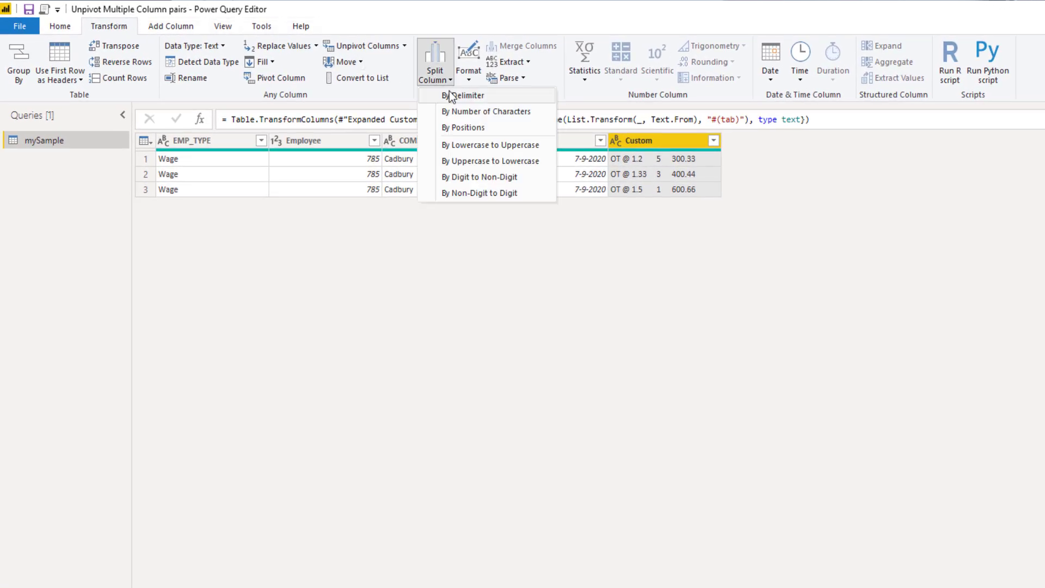
pyautogui.click(464, 95)
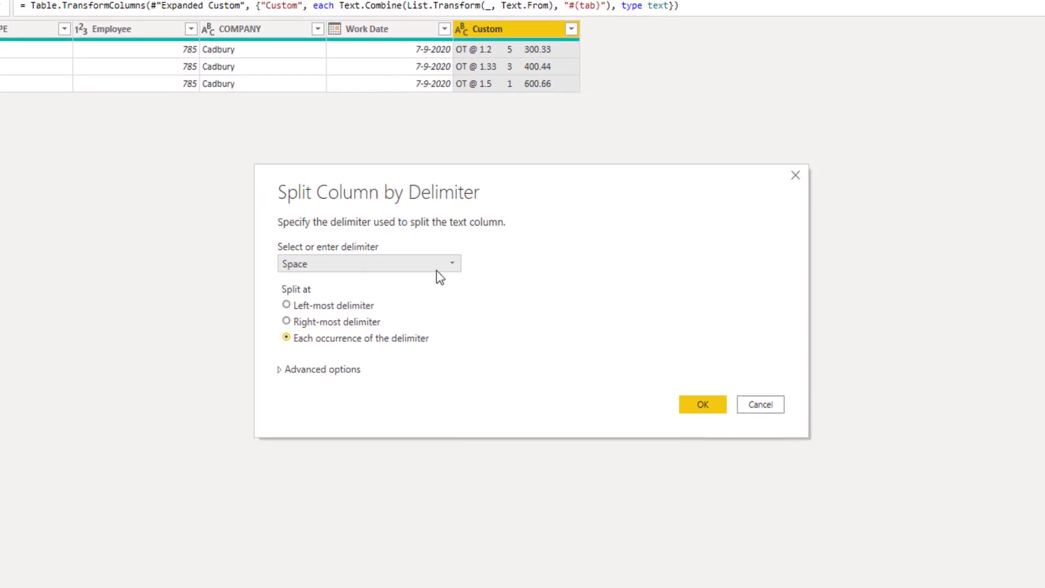
pyautogui.click(367, 264)
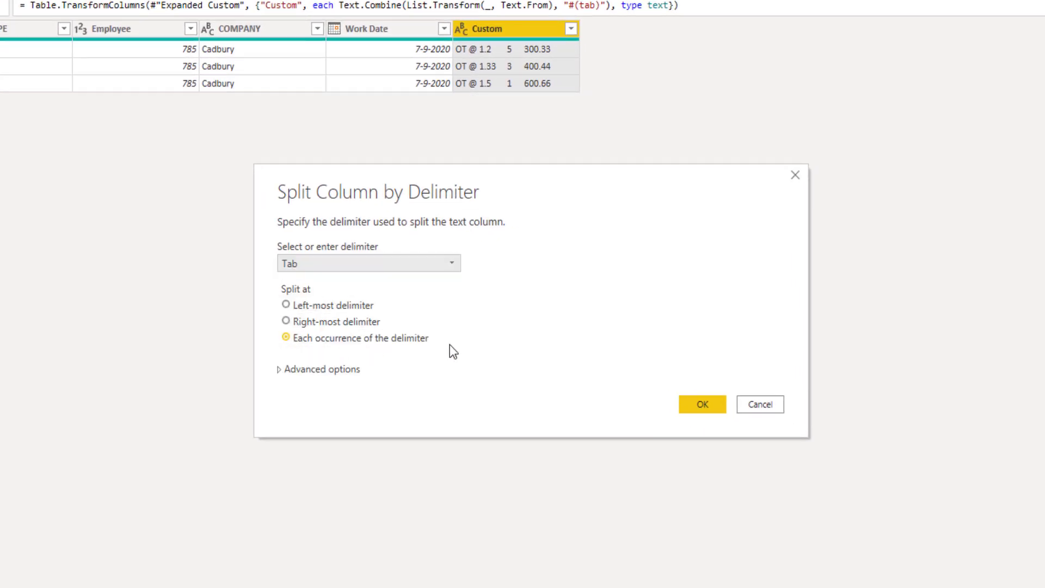
pyautogui.click(701, 404)
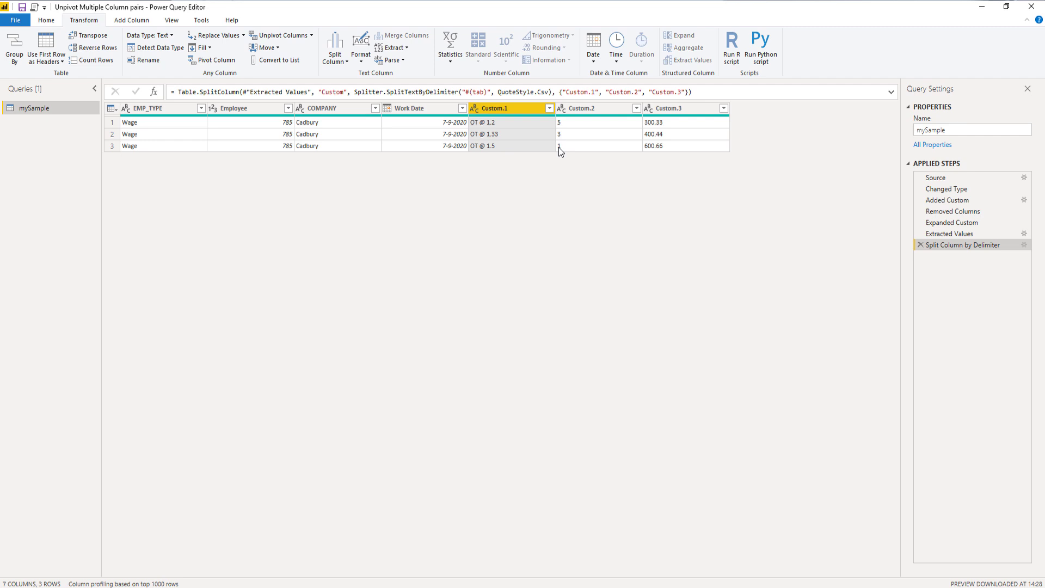
# - Detect data types for Custom.1 through Custom.3
pyautogui.click(667, 107)
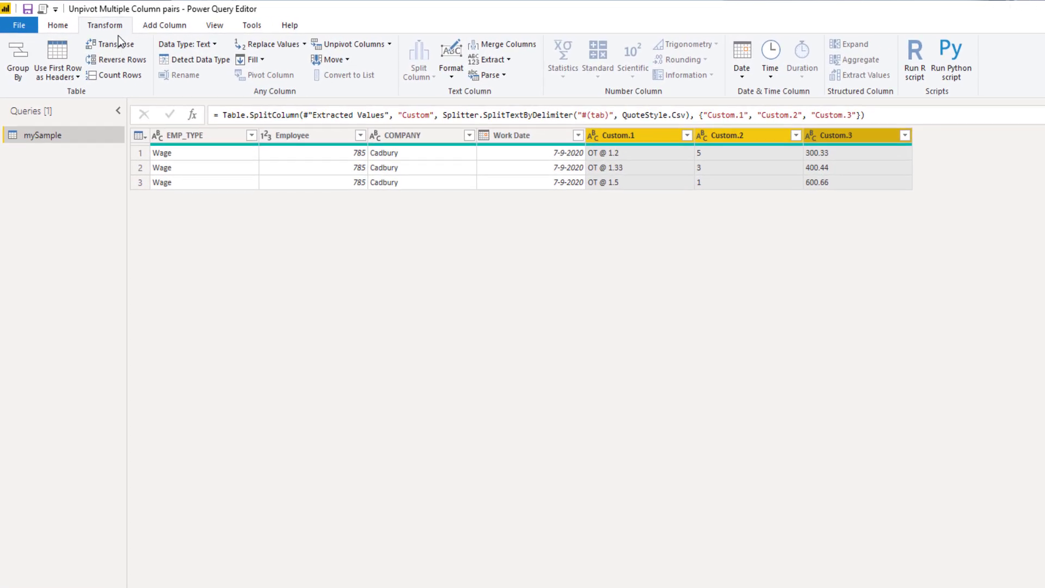
pyautogui.click(199, 59)
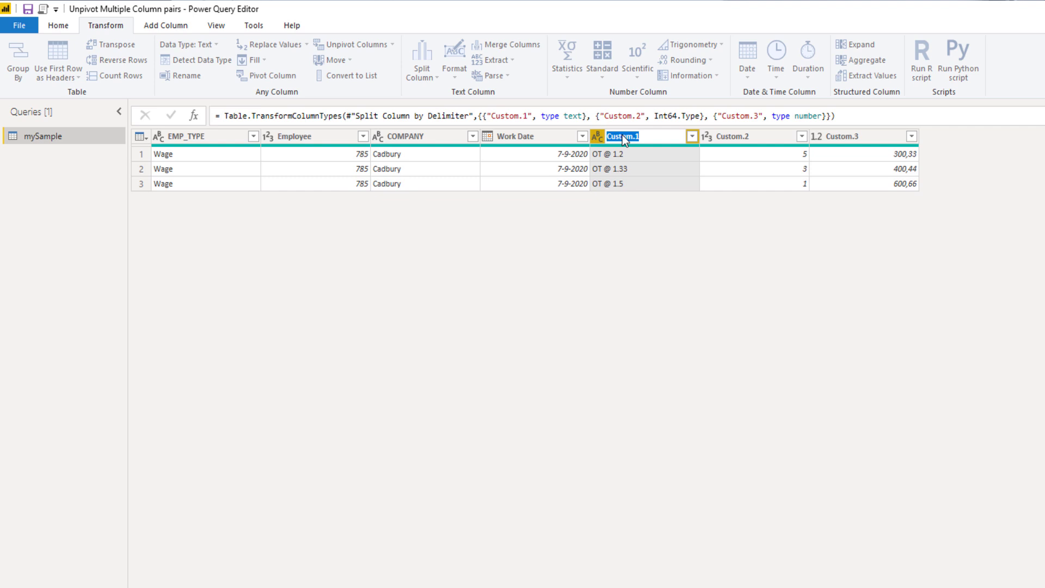
# - Rename the split columns to Type, Hours and Costs
pyautogui.write('Type')
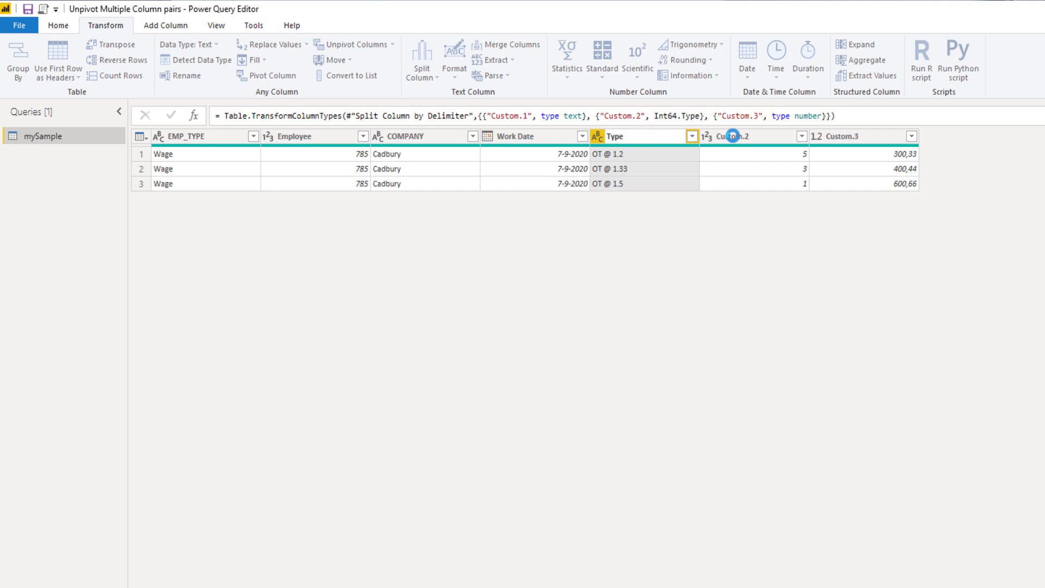
pyautogui.doubleClick(733, 136)
pyautogui.write('Hours')
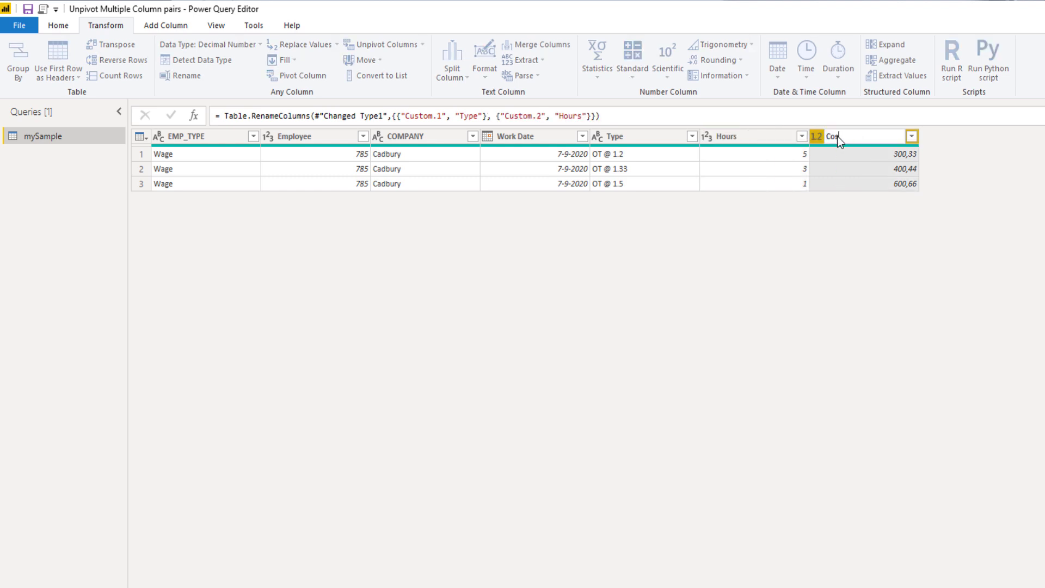
pyautogui.write('Costs')
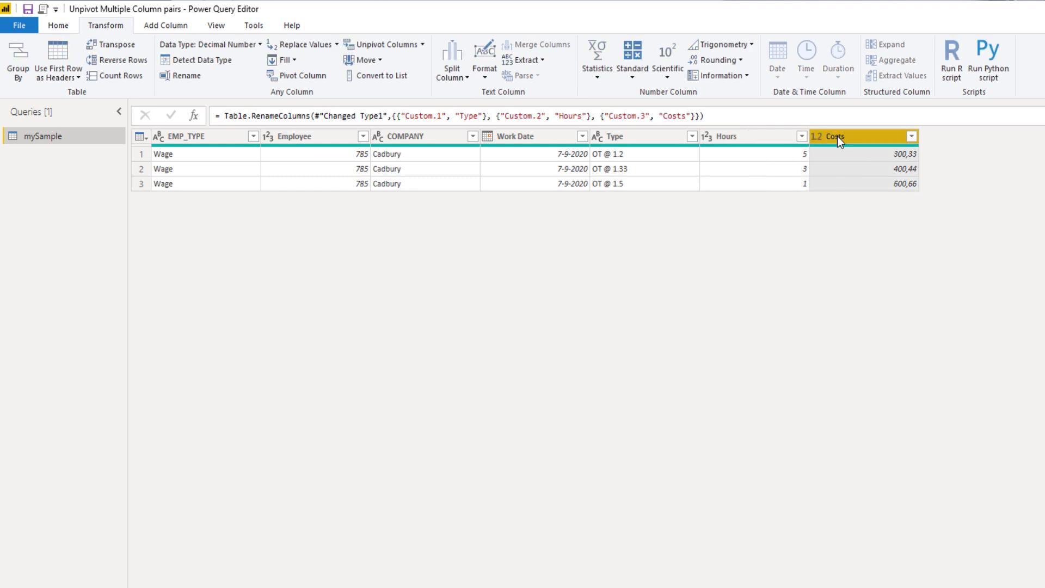